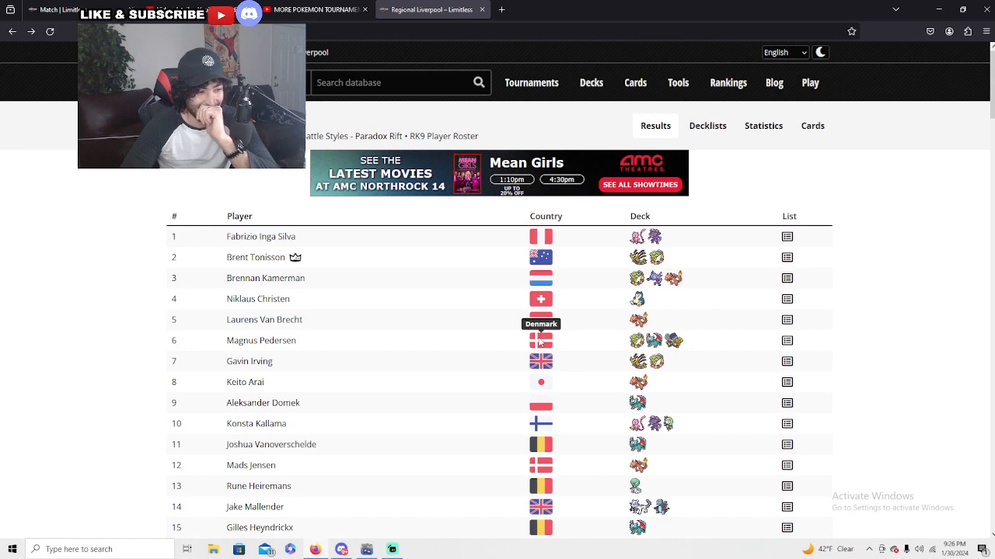
Scroll through Tord Reklev's Gardevoir decklist and preview the Collapsed Stadium card.
scroll(down, 3)
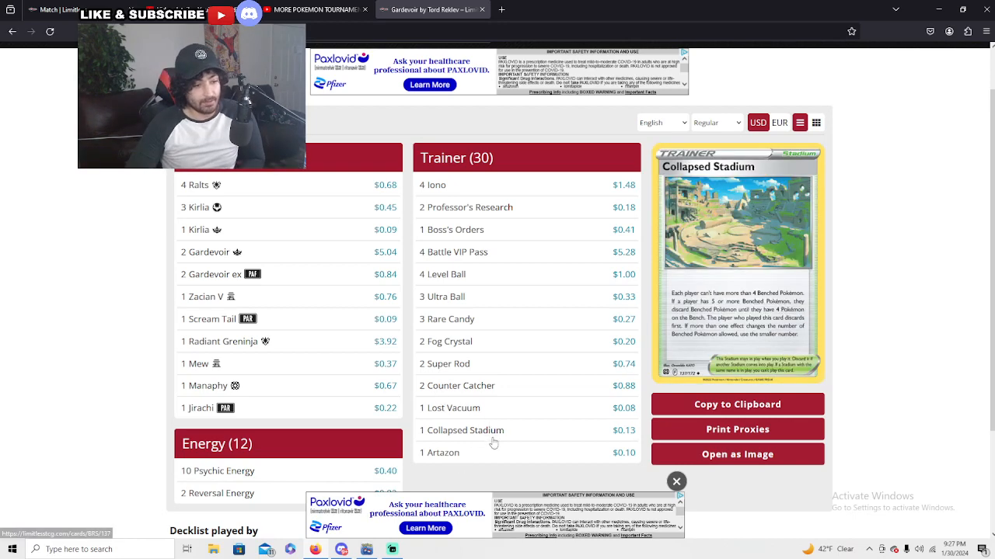
Review the Roaring Moon list, then preview Chien-Pao ex in the 48.45$ Chien-Pao Baxcalibur list.
scroll(down, 3)
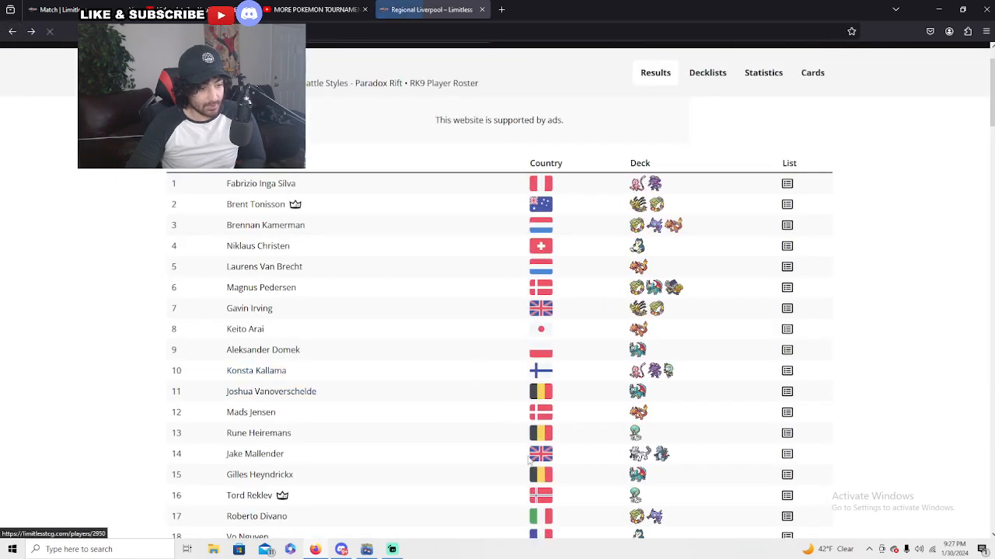
scroll(down, 3)
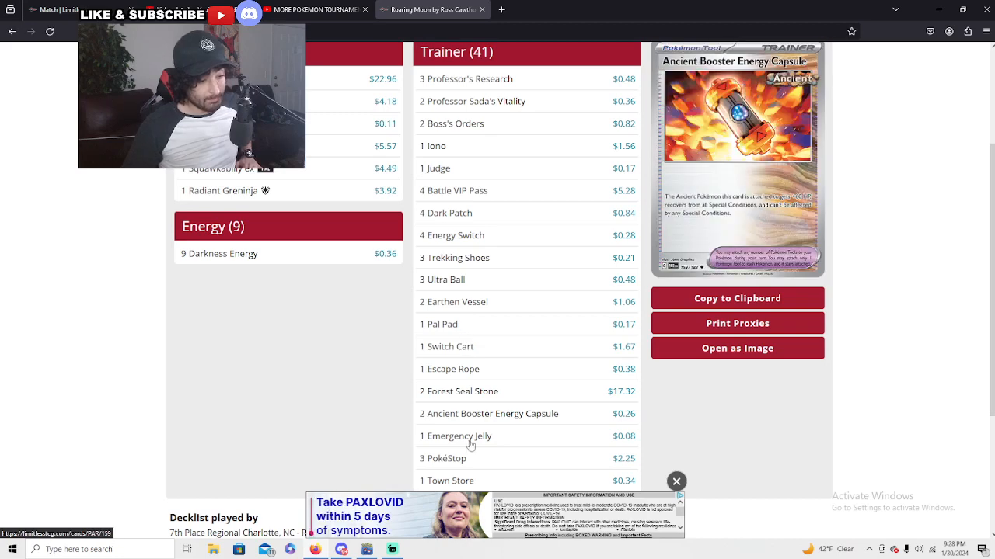
scroll(down, 3)
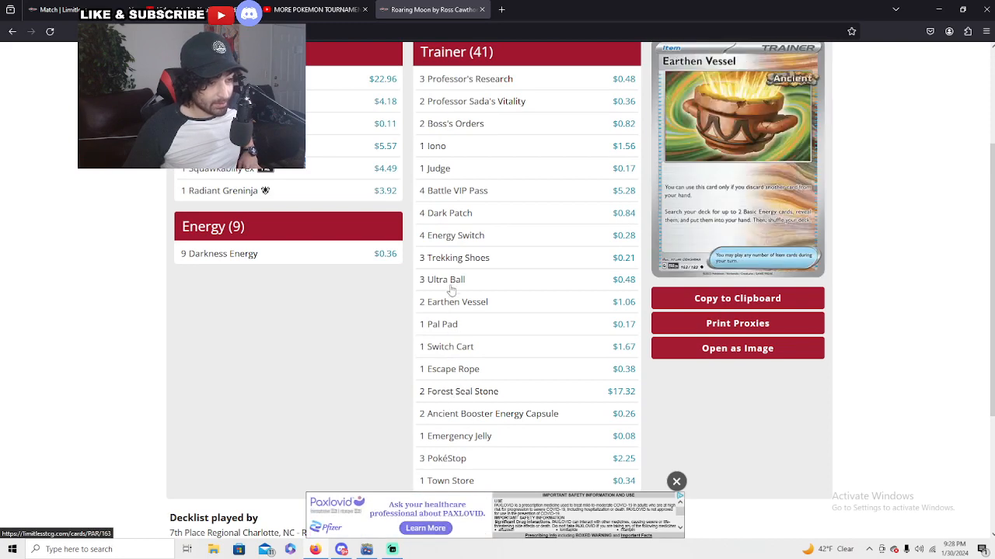
scroll(down, 3)
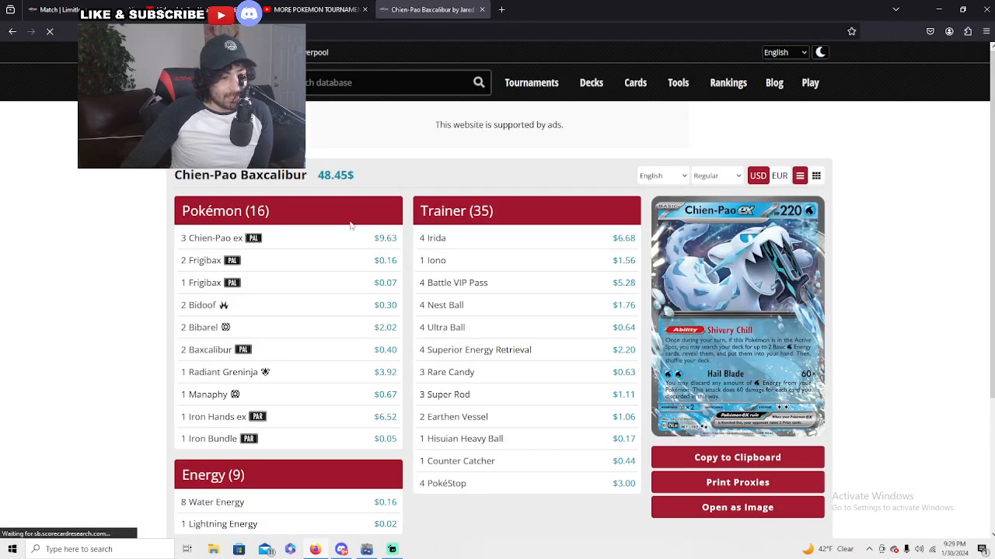
Scroll the Chien-Pao Baxcalibur Pokémon section to preview Iron Bundle and Frigibax.
scroll(down, 3)
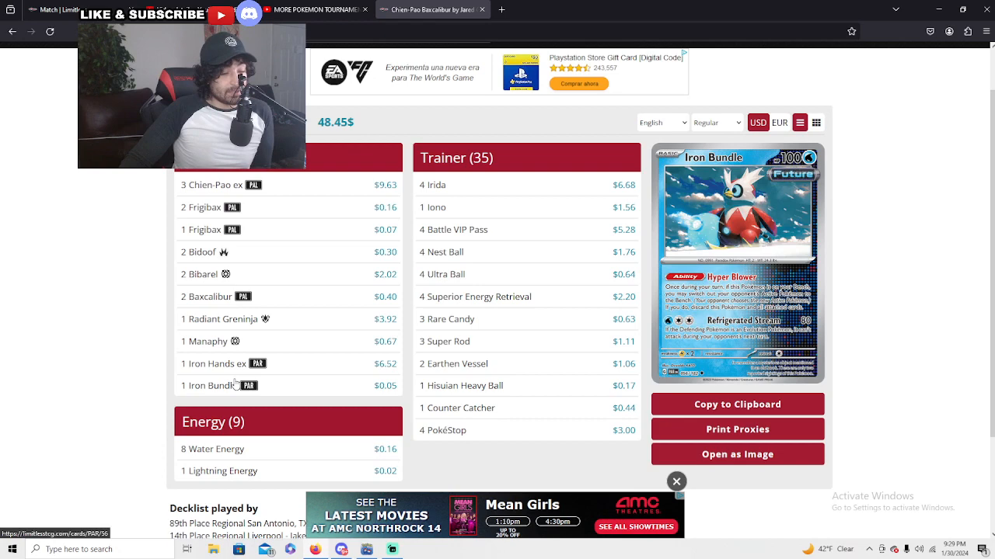
mouse_move(466, 303)
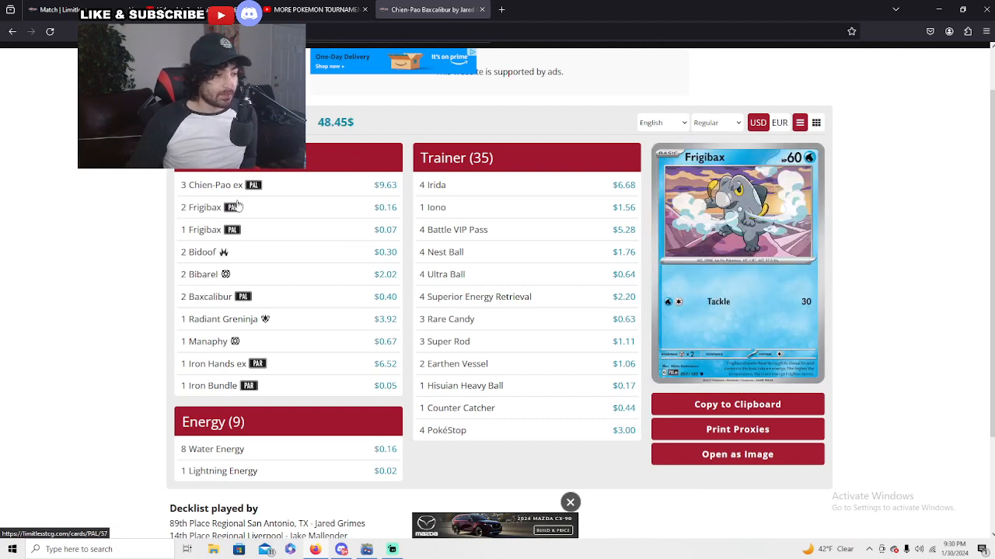
mouse_move(212, 449)
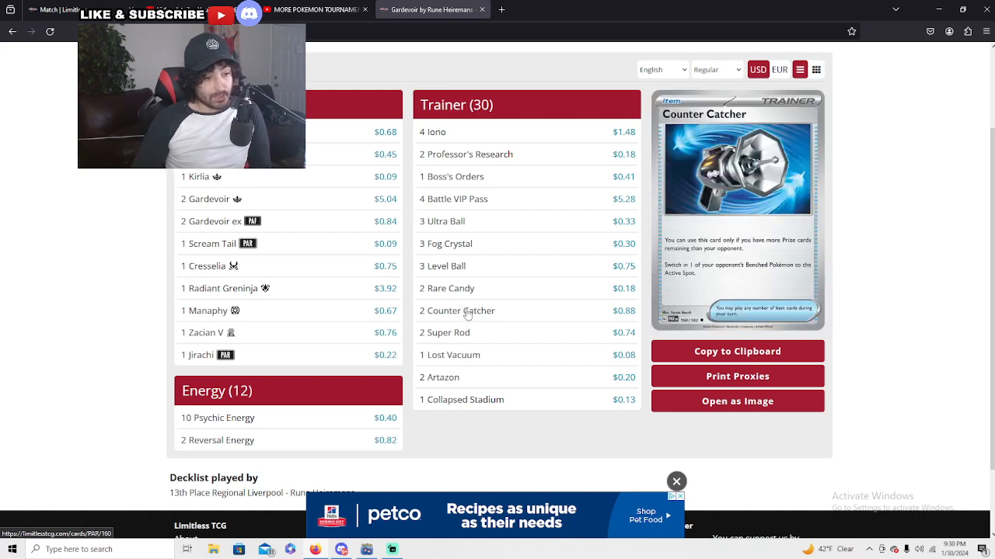
mouse_move(441, 221)
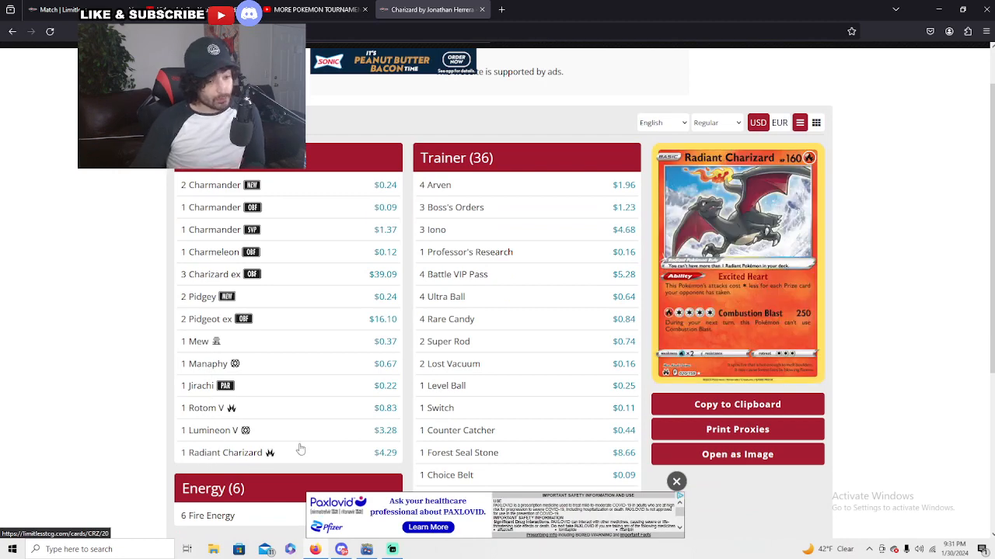
Preview Radiant Charizard, Fire Energy and Arven in the 36-Trainer Charizard decklist.
scroll(down, 3)
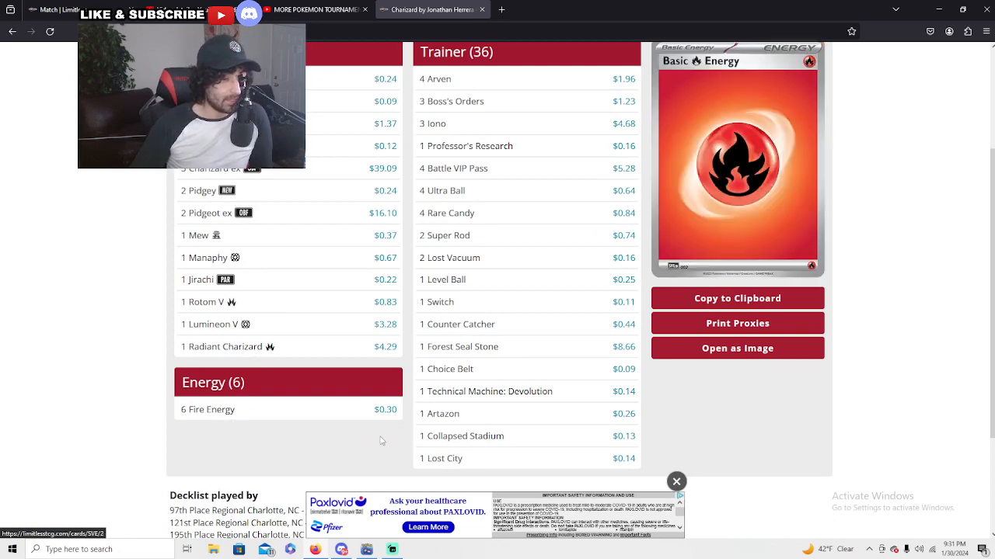
scroll(down, 3)
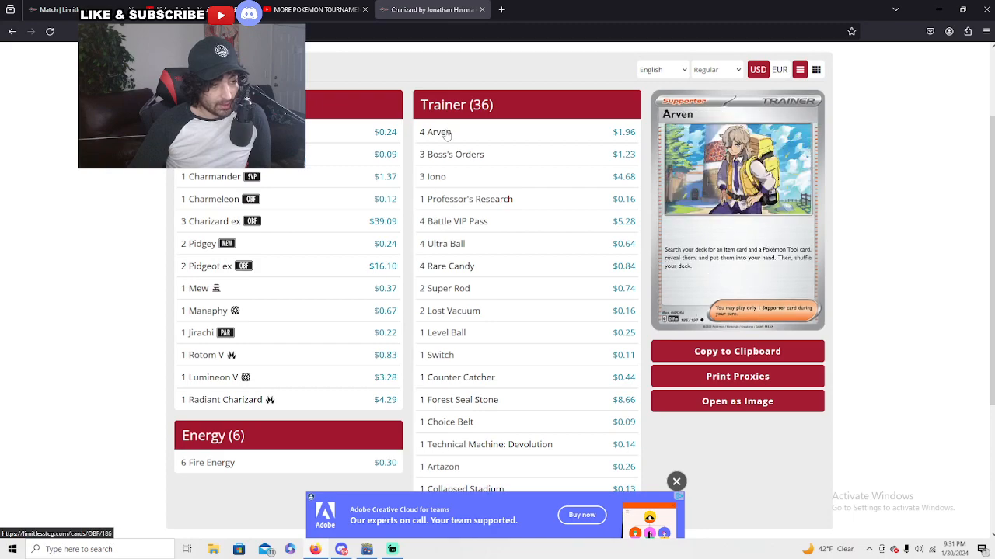
scroll(down, 3)
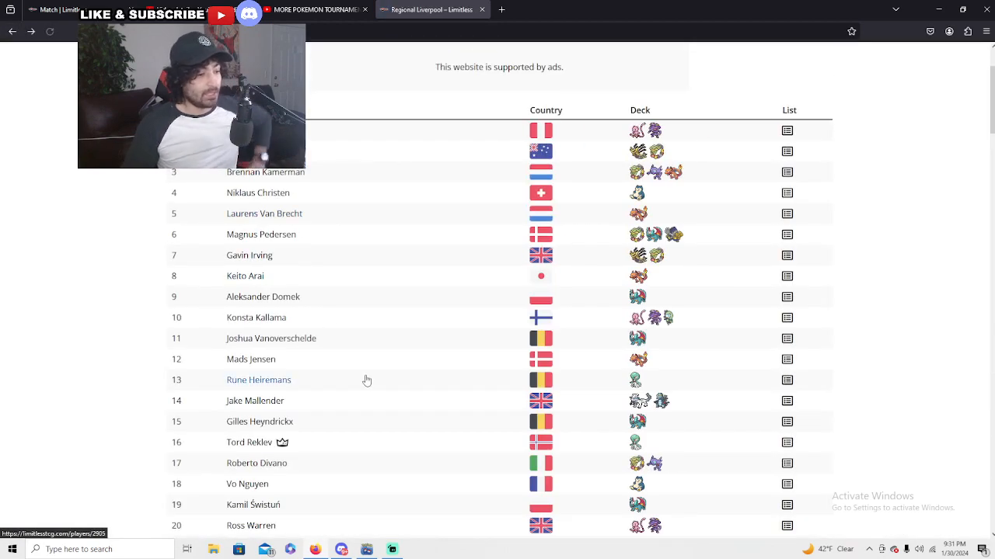
mouse_move(641, 318)
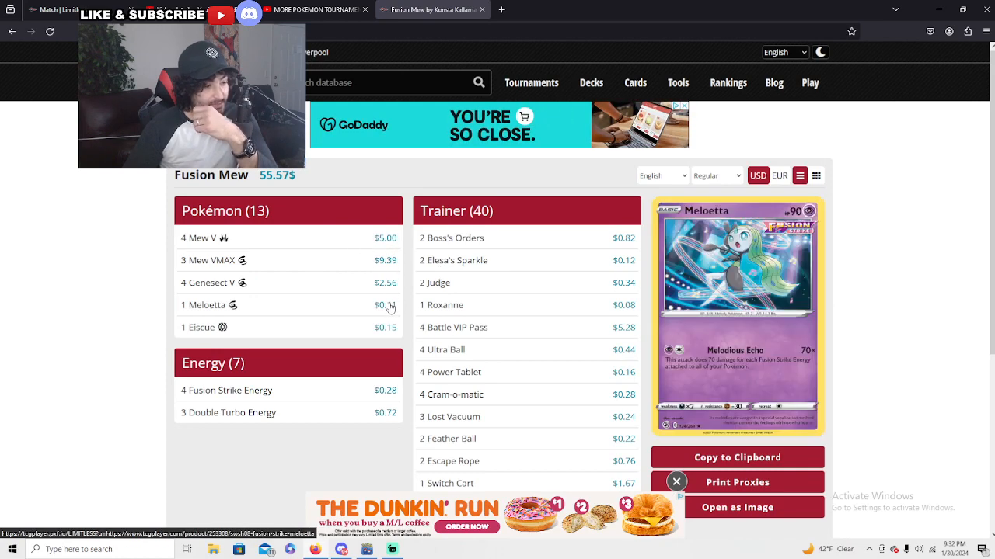
Scroll the Roaring Moon decklist's 41 Trainers to preview Trekking Shoes.
scroll(down, 3)
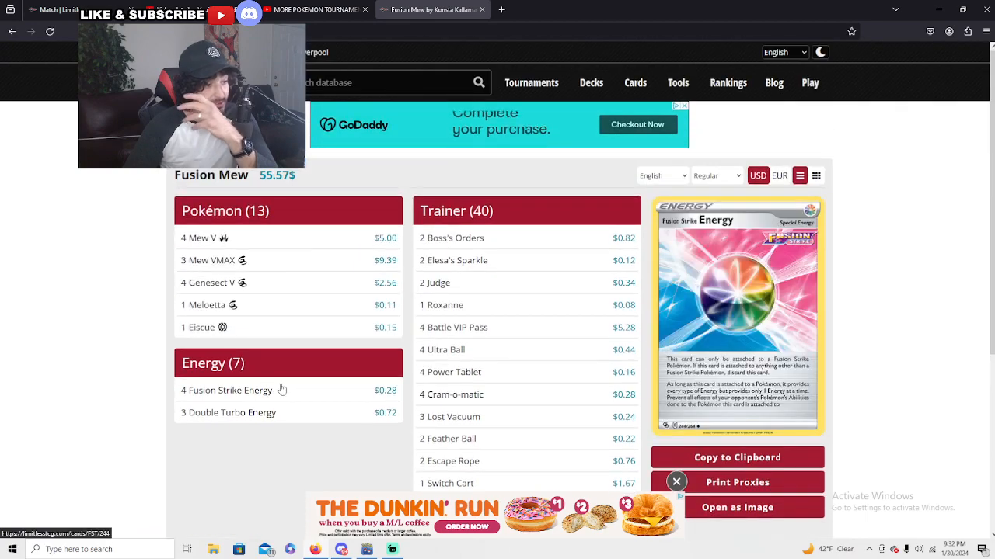
scroll(down, 3)
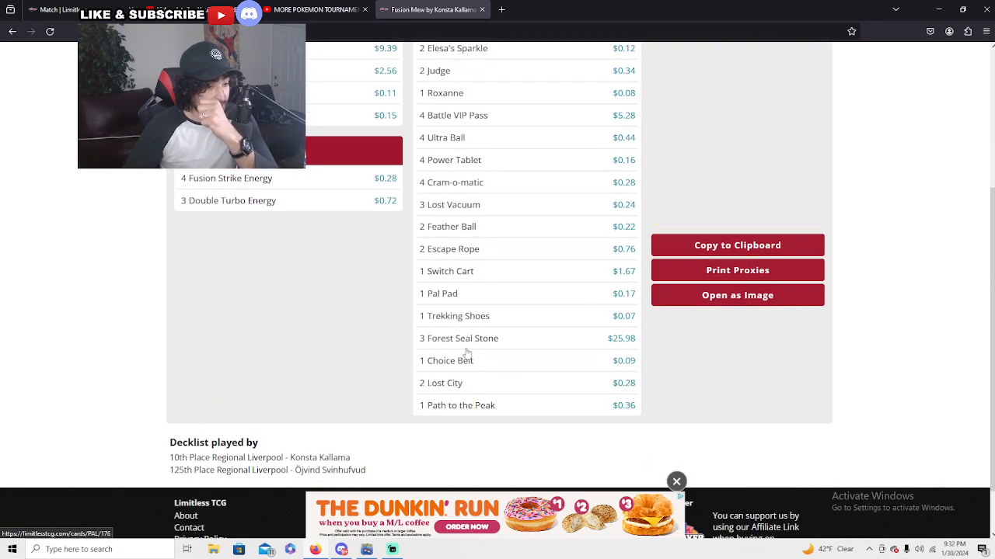
scroll(down, 3)
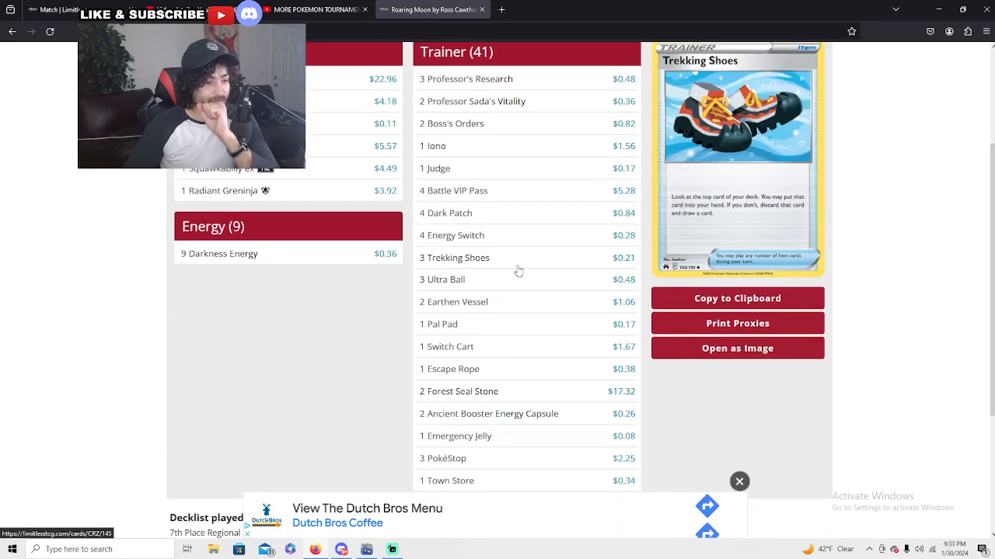
Open Keito Arai's 8th-place Charizard decklist, priced at 60.94$, from the standings.
scroll(down, 3)
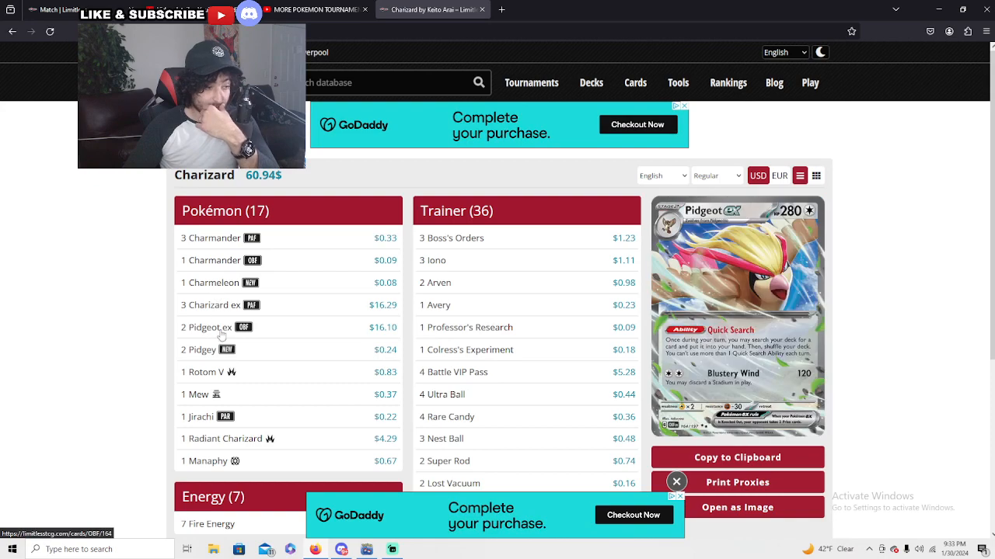
mouse_move(195, 393)
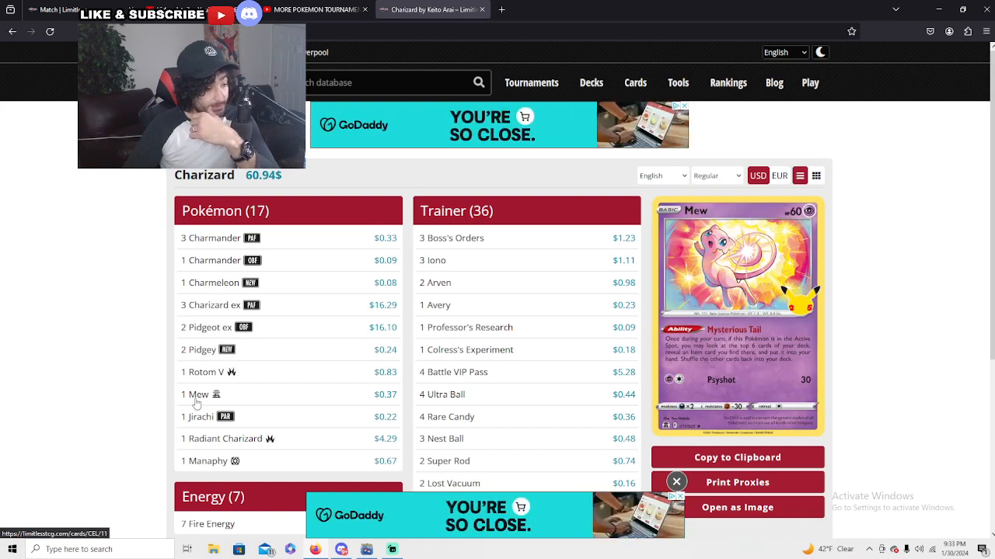
Preview Pidgeot ex, Mew and Super Rod in Keito Arai's Charizard list.
scroll(down, 3)
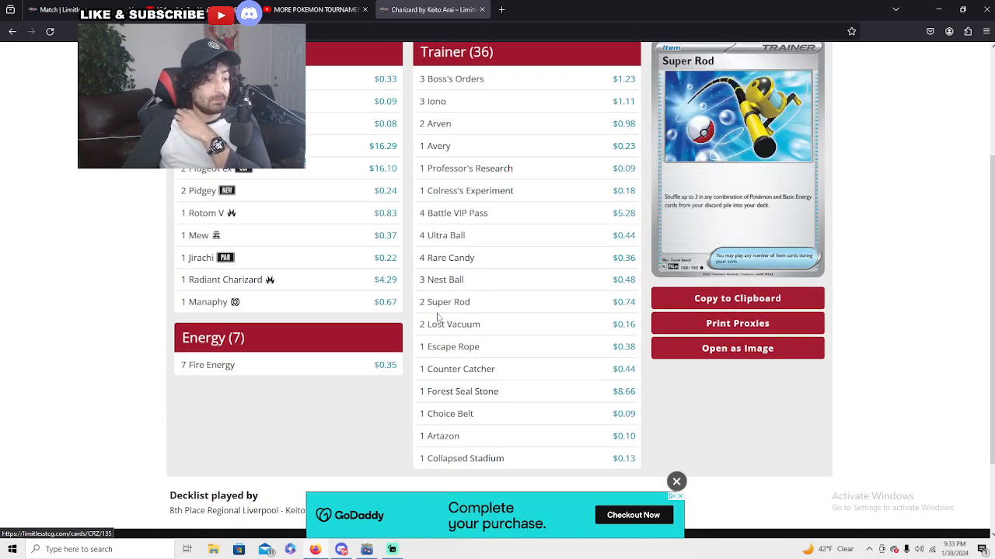
mouse_move(466, 195)
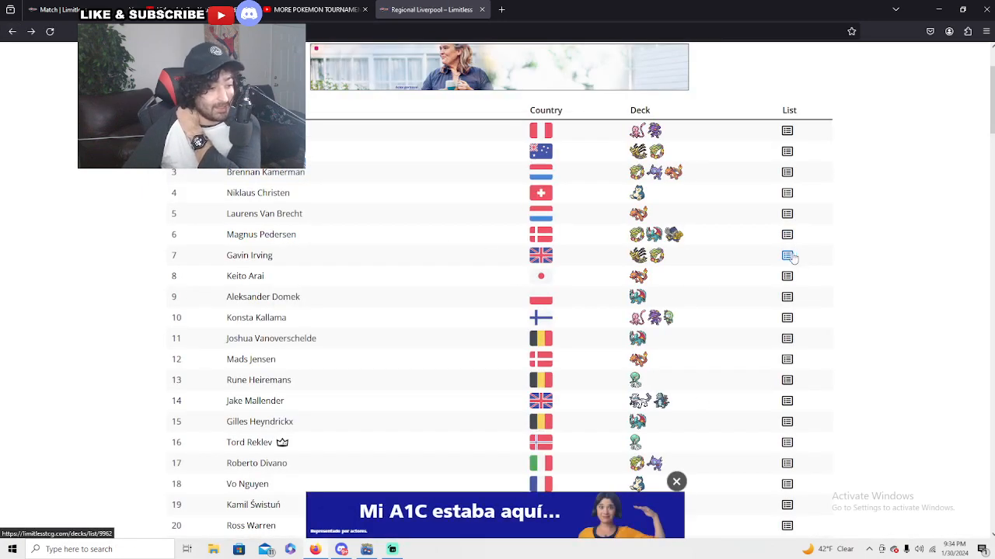
Open the 7th-place Giratina LZ Box decklist and scroll to preview Comfey.
click(787, 255)
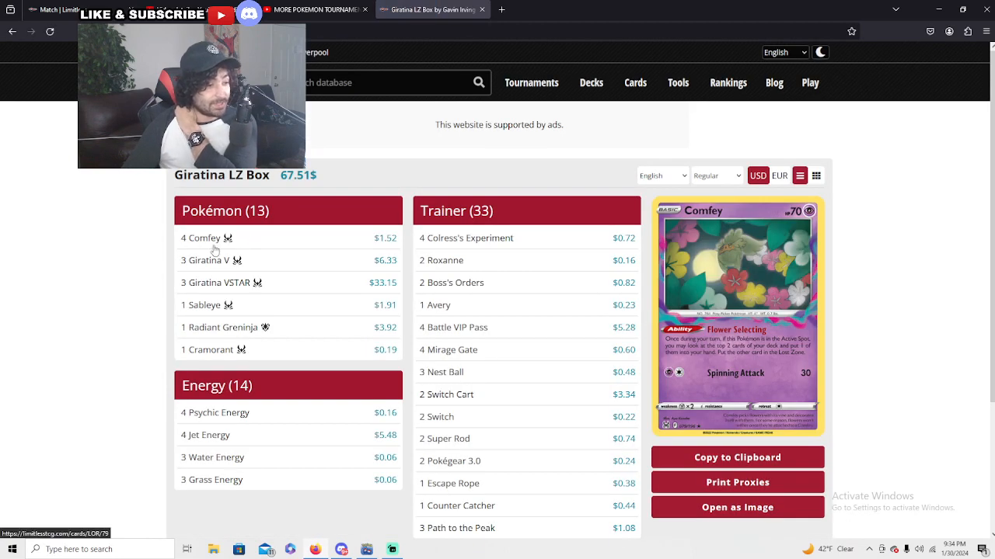
scroll(down, 3)
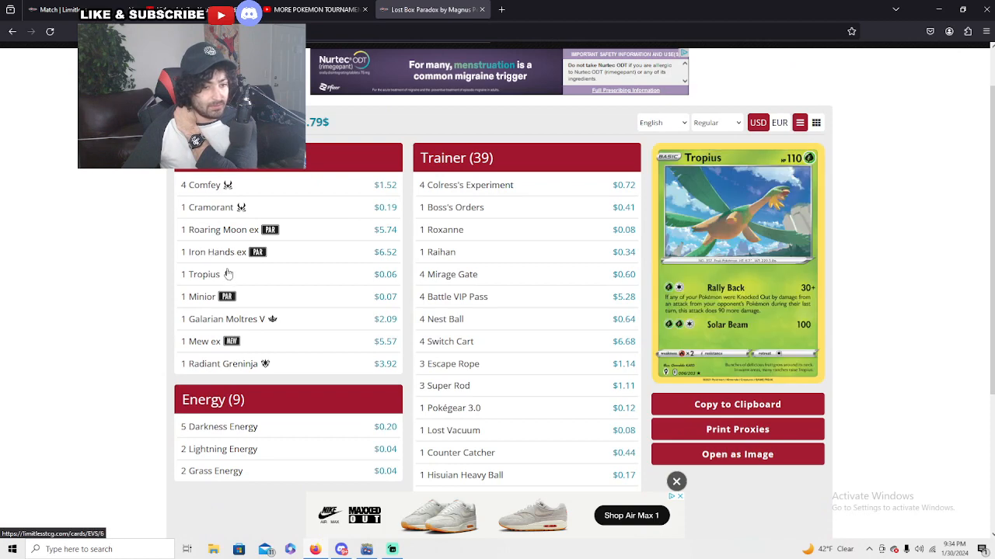
mouse_move(220, 229)
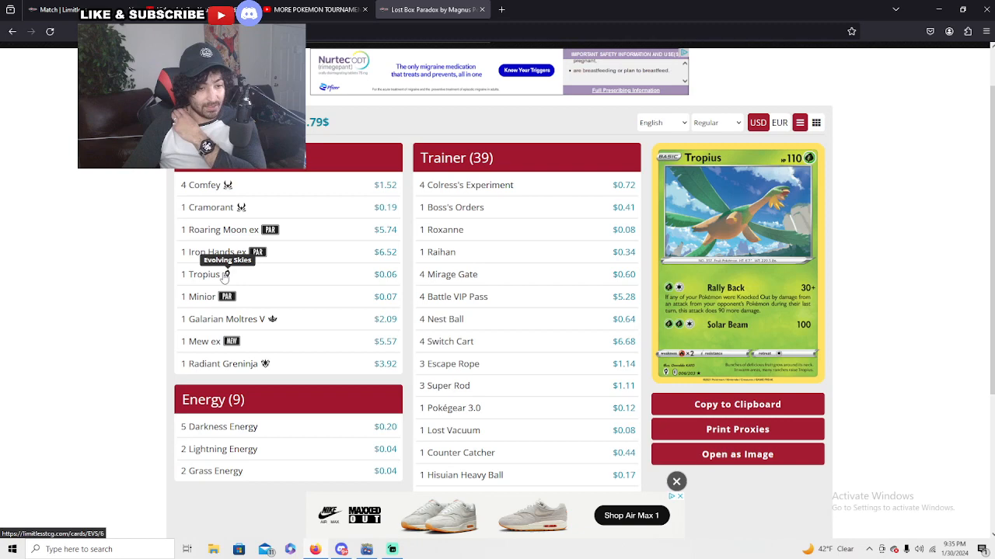
mouse_move(223, 277)
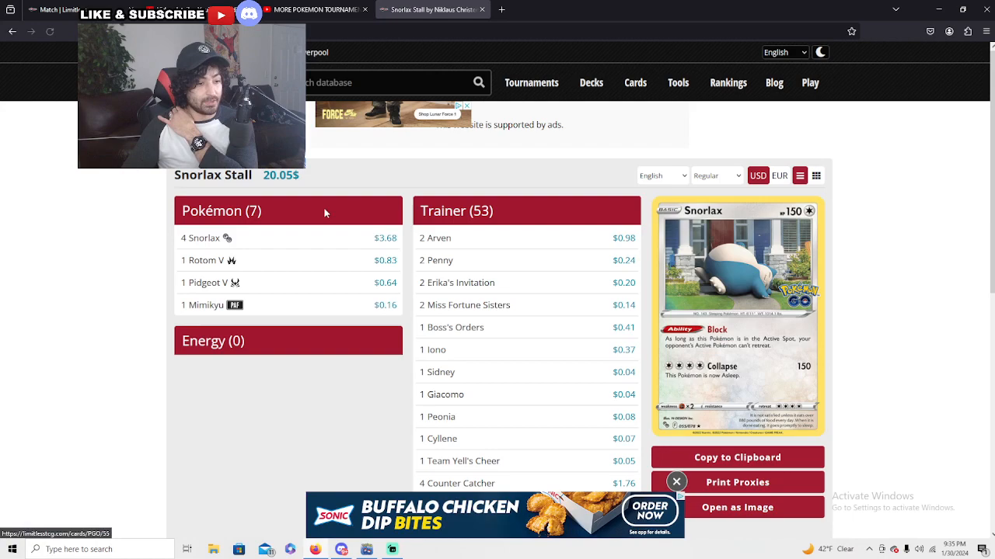
Scroll the 4th-place Snorlax Stall decklist to preview the Snorlax card.
scroll(down, 3)
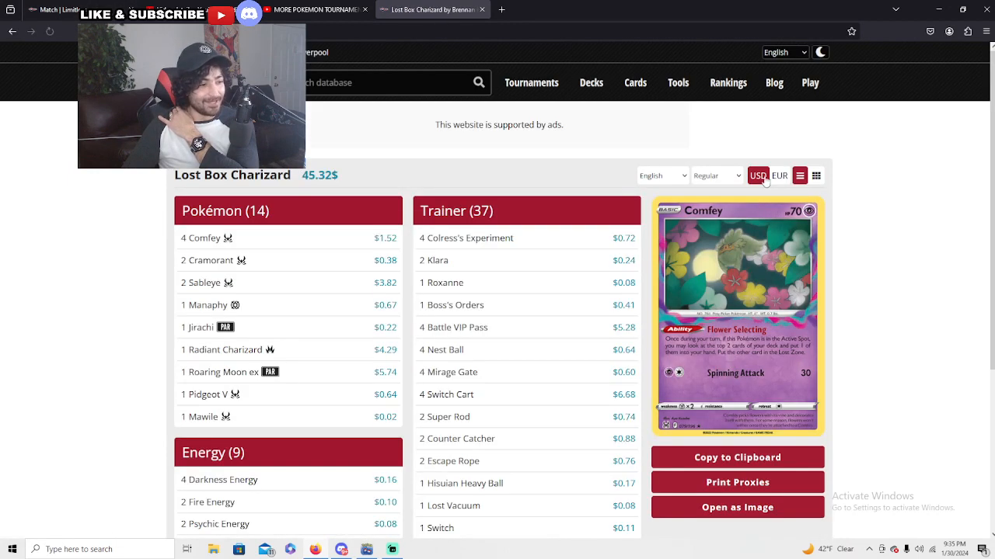
Scroll the 3rd-place Lost Box Charizard decklist to preview Comfey.
scroll(down, 3)
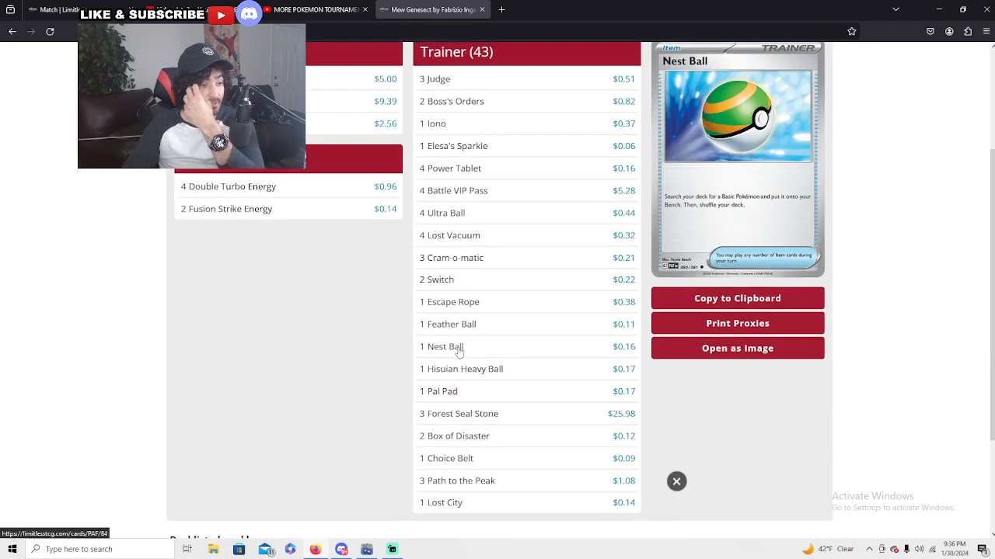
Scroll the Mew Genesect decklist's Trainer section to preview Judge, Nest Ball and Escape Rope.
scroll(down, 3)
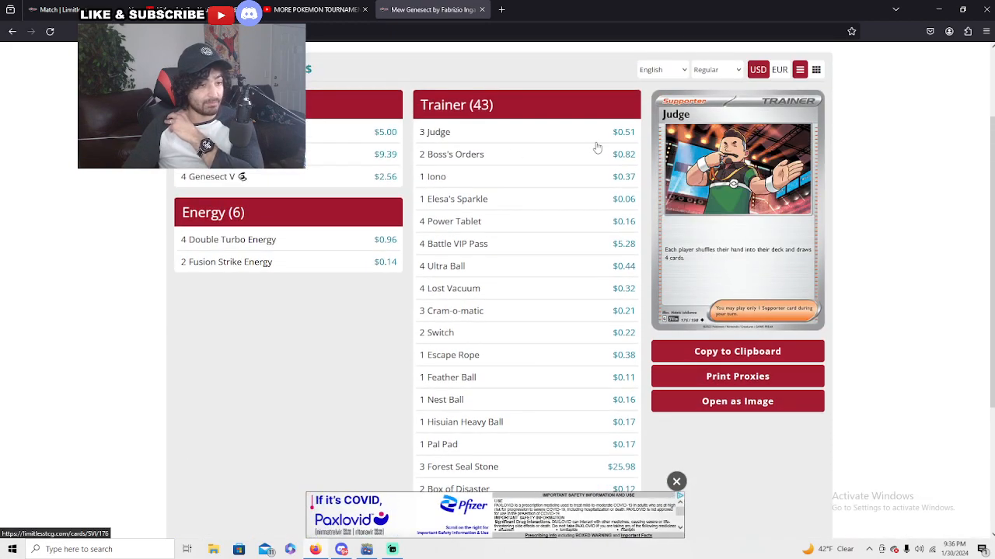
scroll(down, 3)
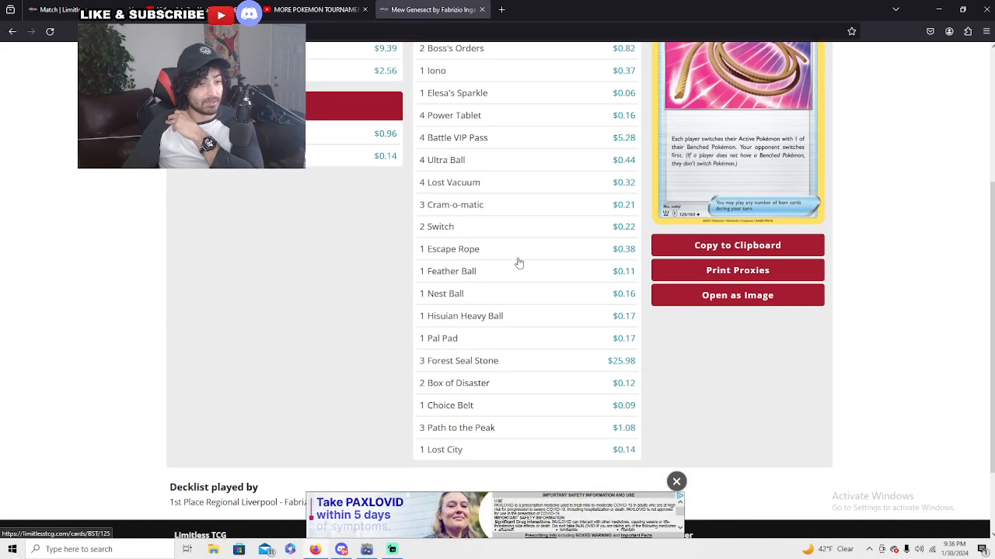